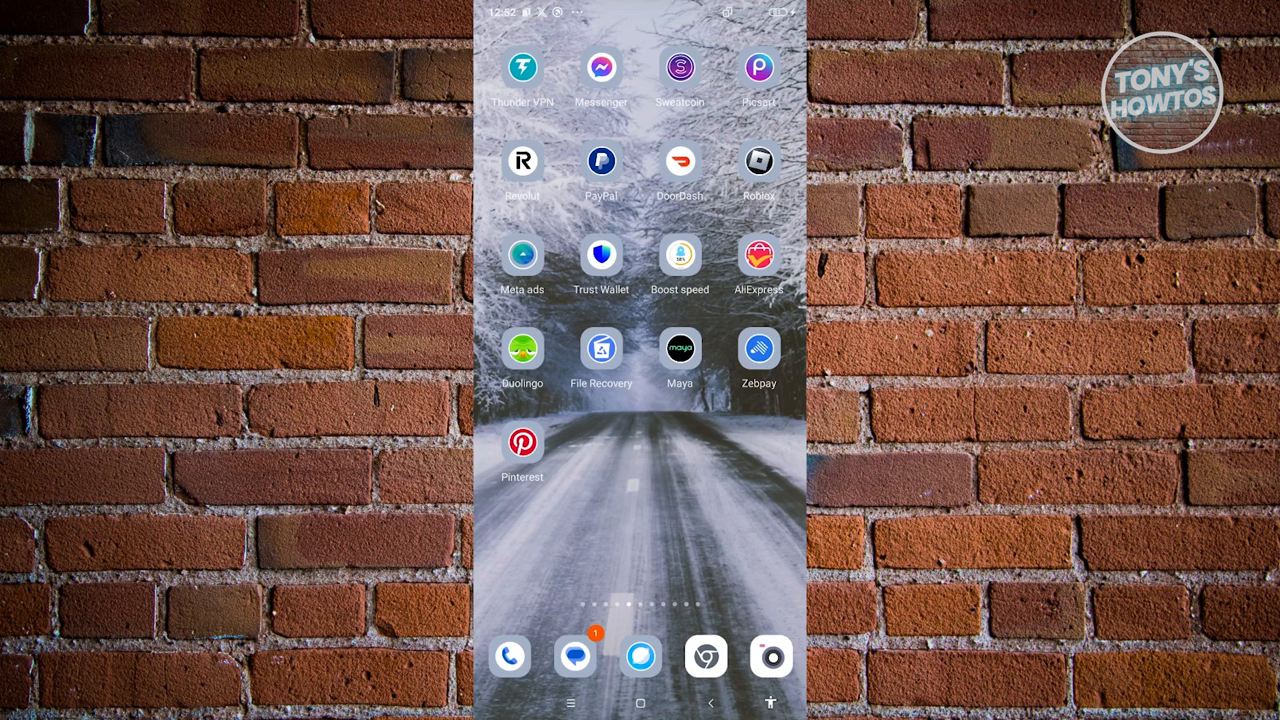
- Swipe through the home screen pages toward the Play Store icon
scroll("left", 3)
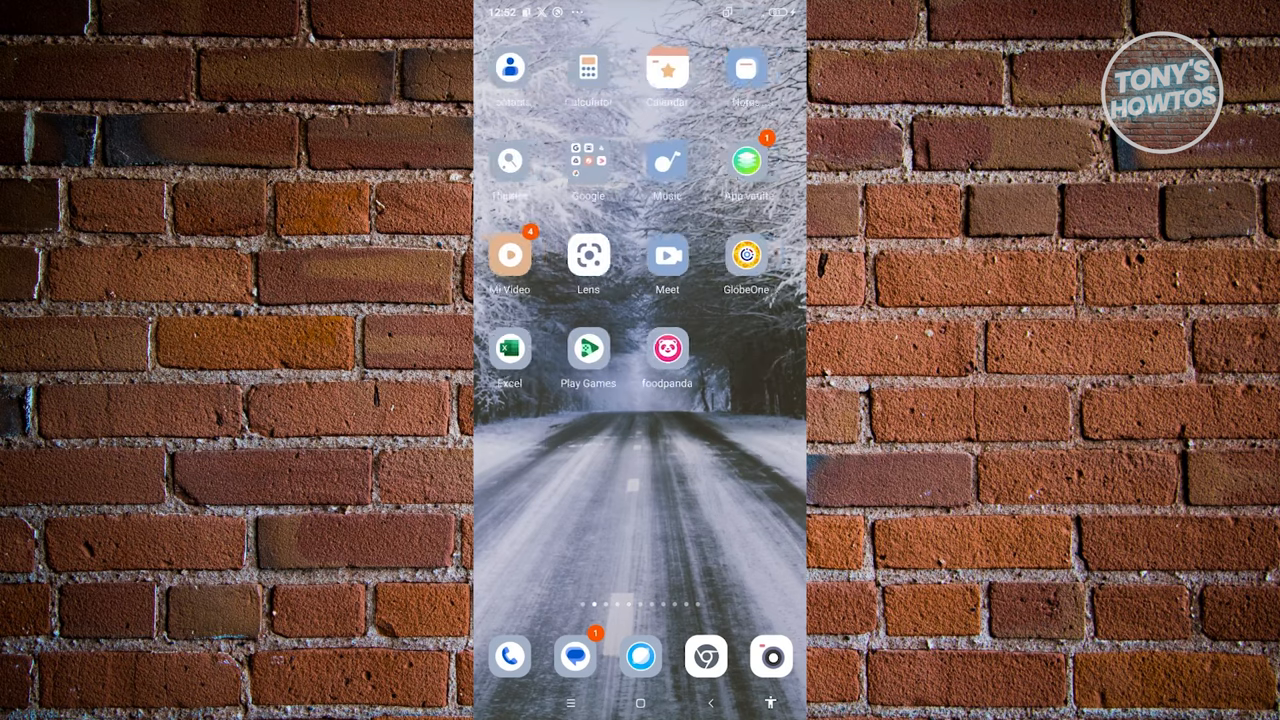
scroll("left", 3)
type("m")
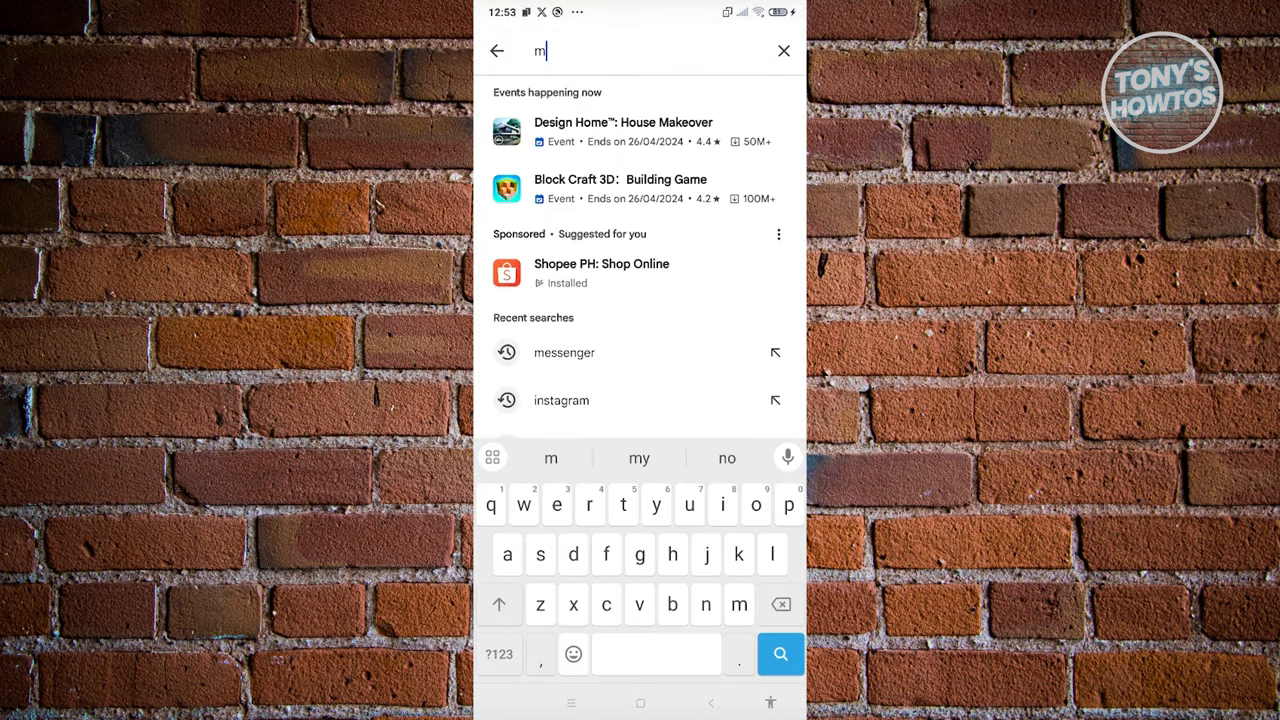
- Search Play Store for "messenger" and update the installed Messenger app
type("esenger")
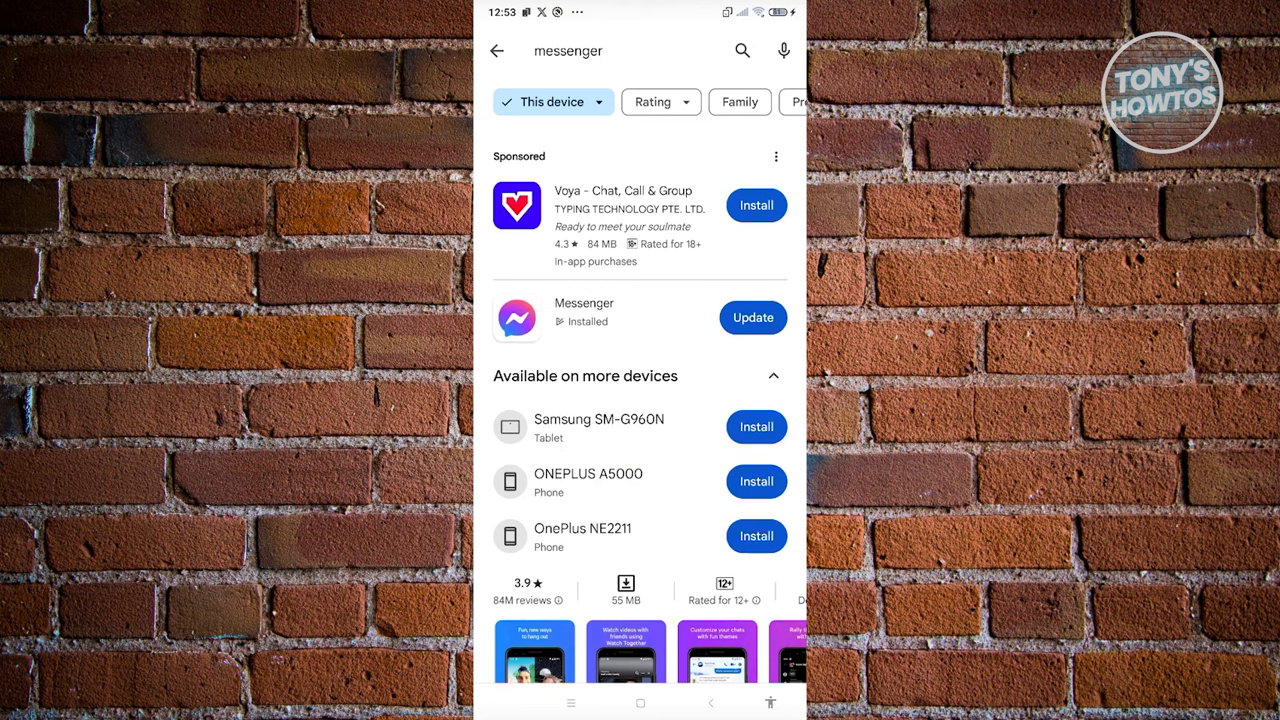
left_click(752, 316)
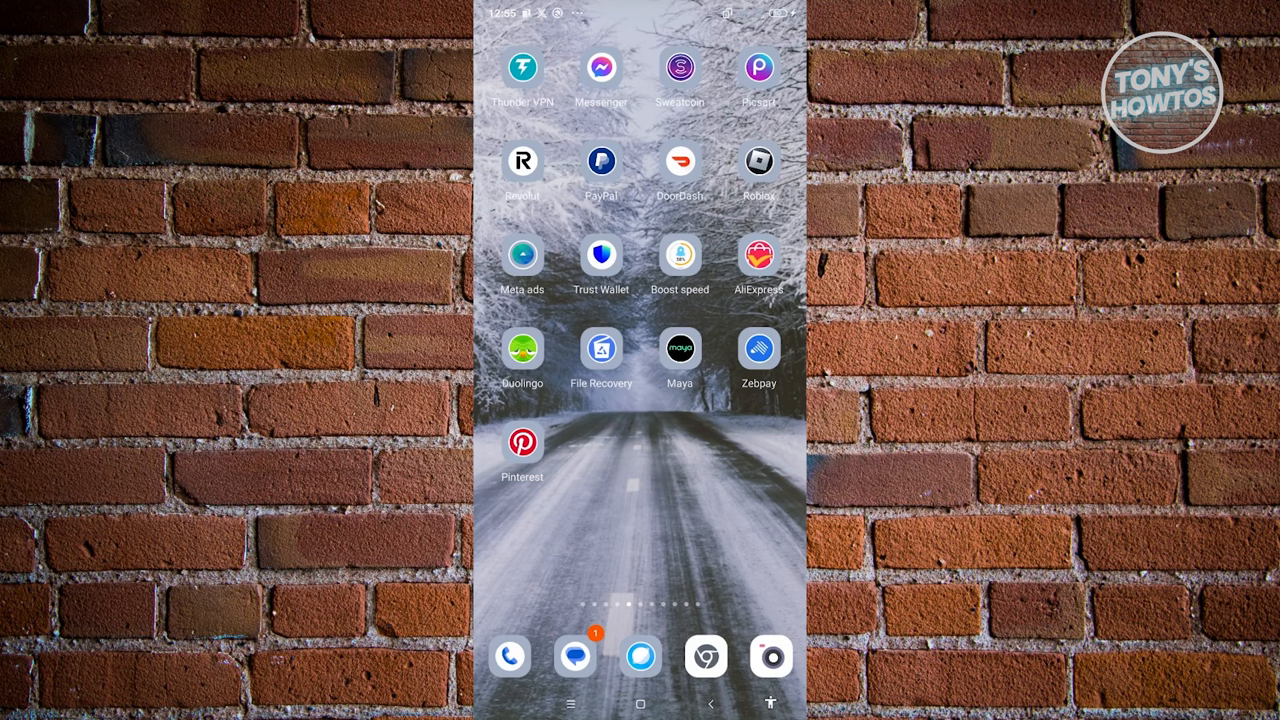
- Launch Messenger and show the Calls tab with the recent outgoing call at 12:54
left_click(600, 68)
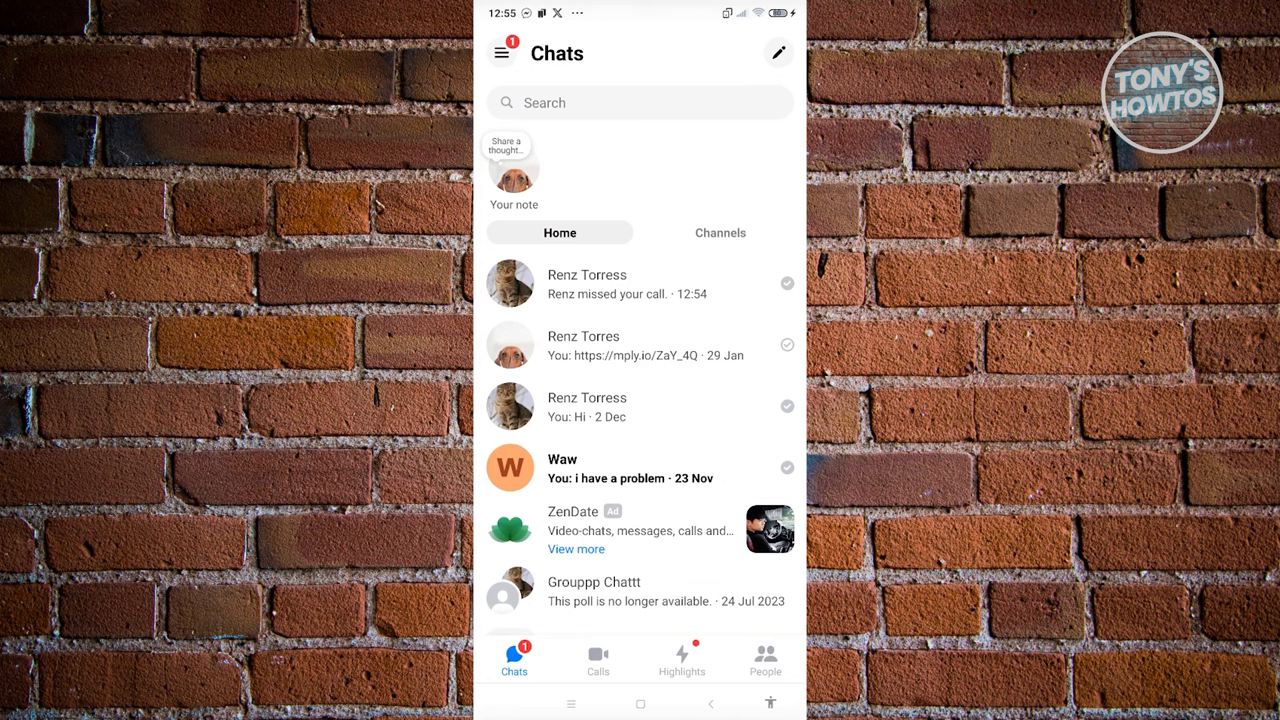
left_click(596, 660)
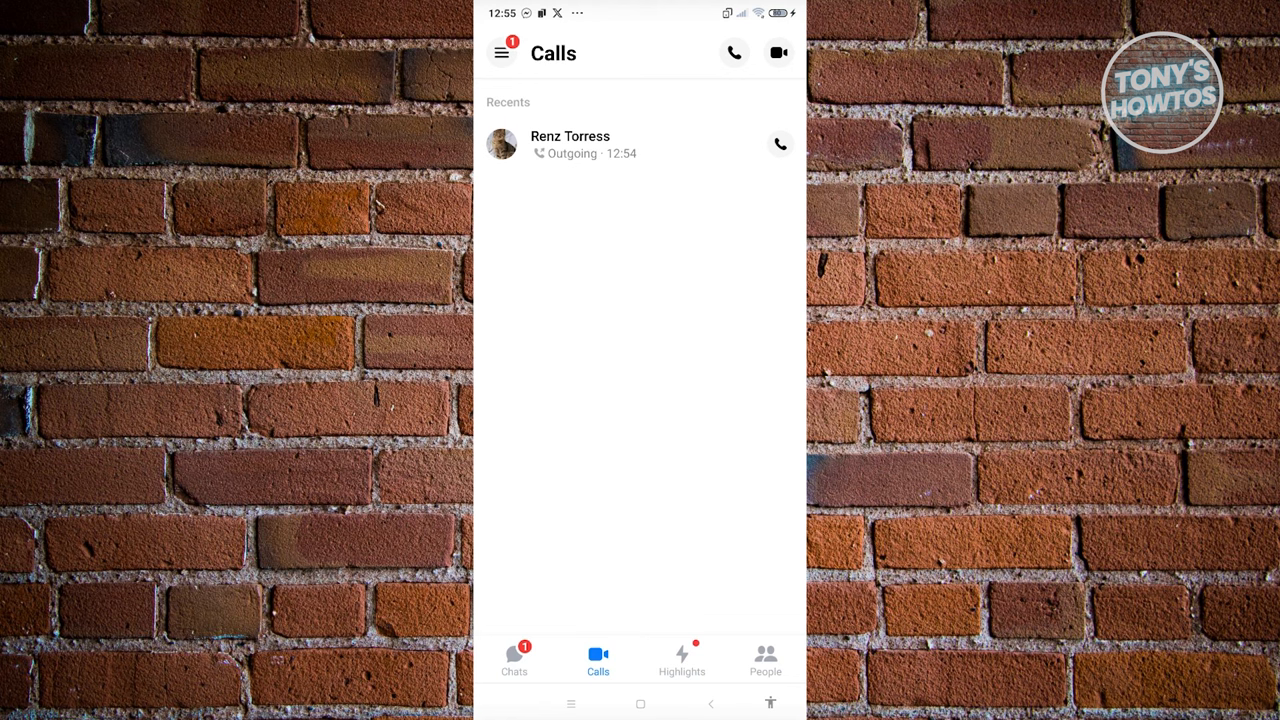